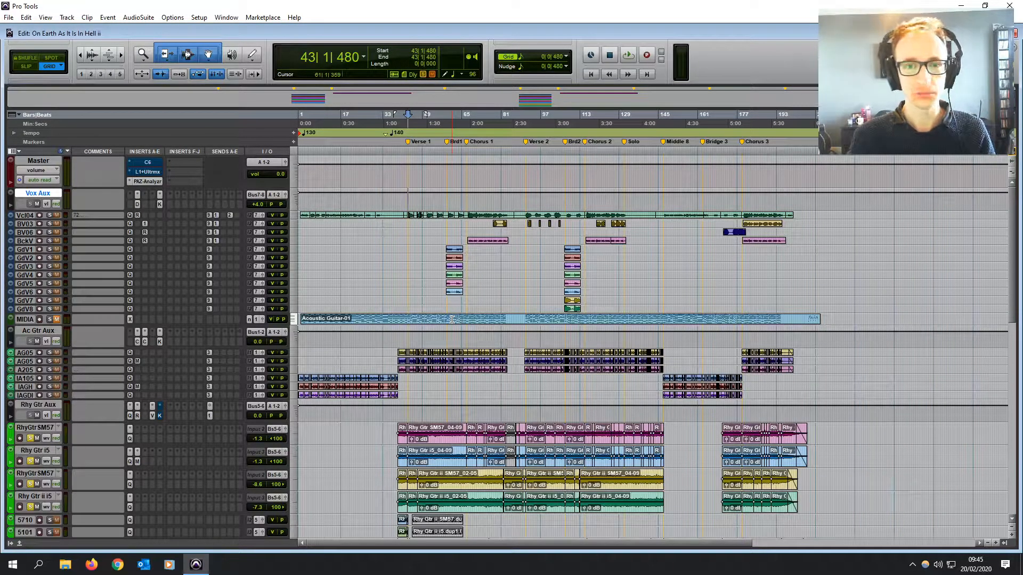
{"action": "mouse_move", "coordinate": [584, 281]}
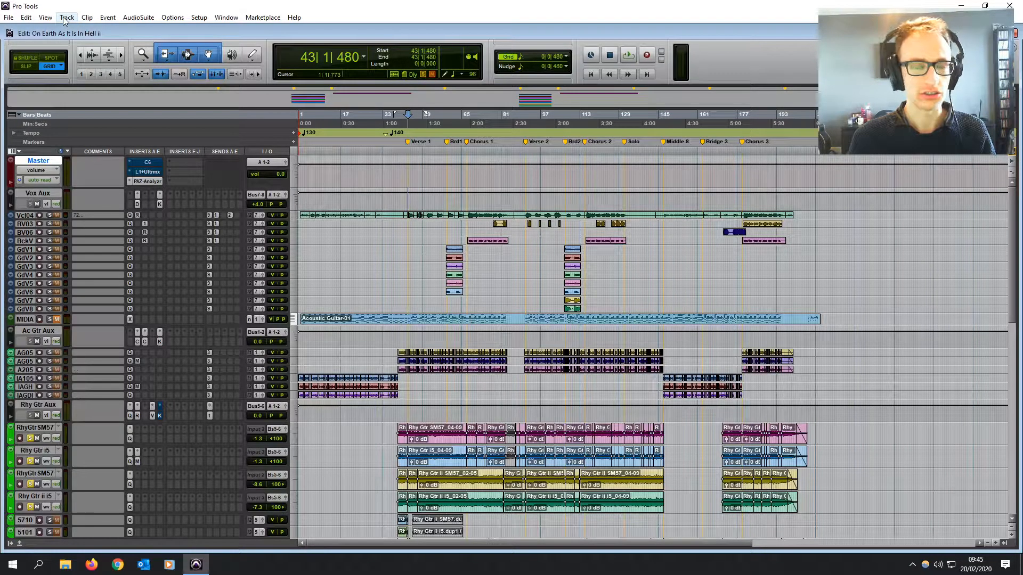
Step: Create a Click track from the Track menu, bringing up its Click II plugin at 140 BPM
{"action": "left_click", "coordinate": [66, 17]}
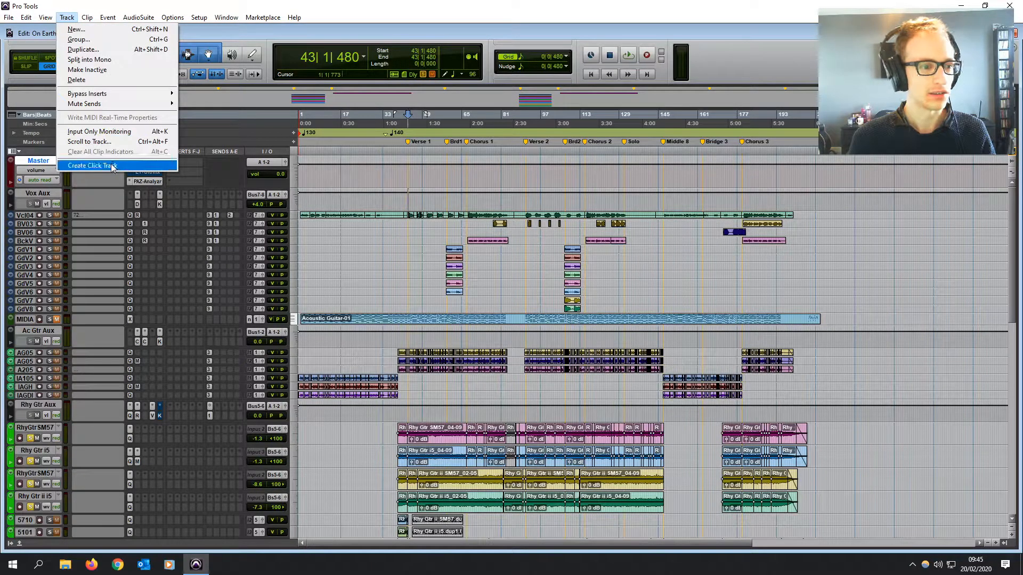
{"action": "left_click", "coordinate": [90, 165]}
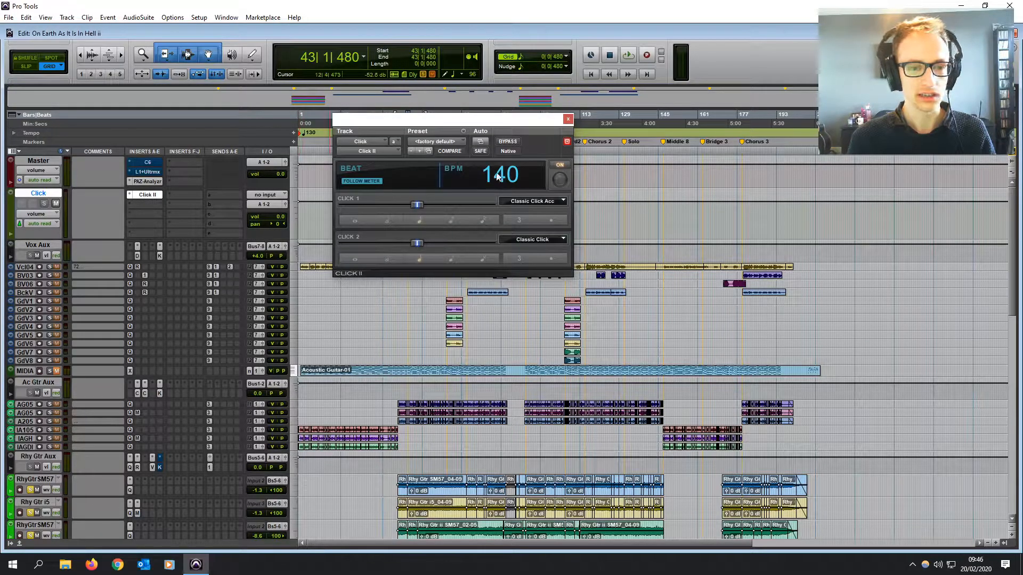
{"action": "mouse_move", "coordinate": [562, 130]}
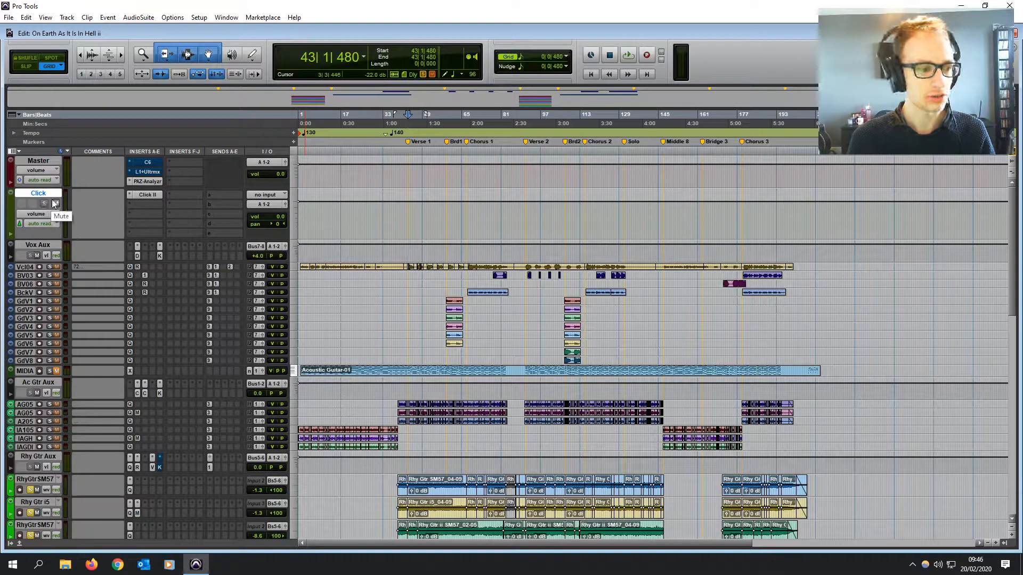
{"action": "mouse_move", "coordinate": [424, 228]}
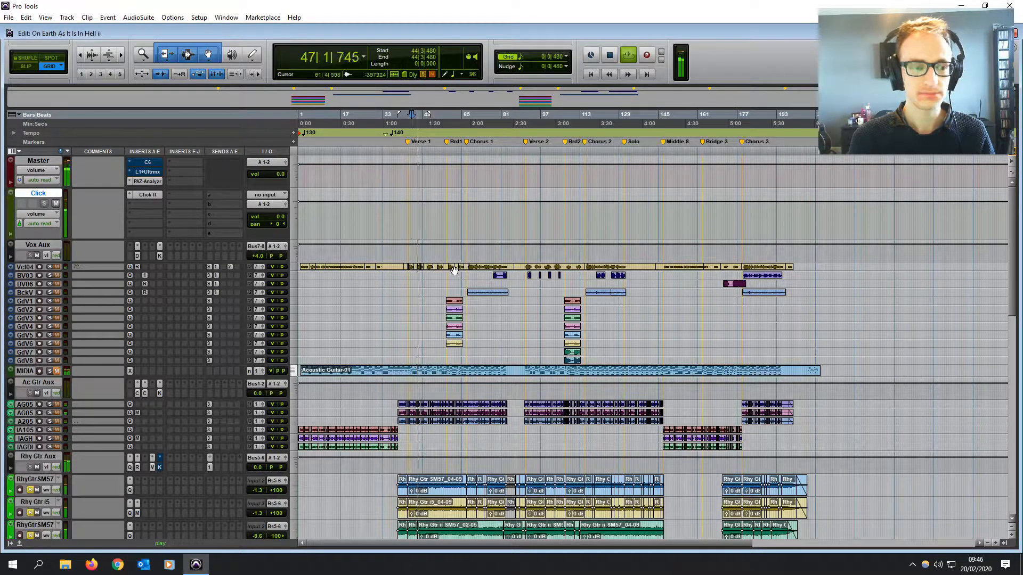
Step: Reopen the Click II insert to change the first click sound to Woodblock Acc
{"action": "left_click", "coordinate": [457, 266]}
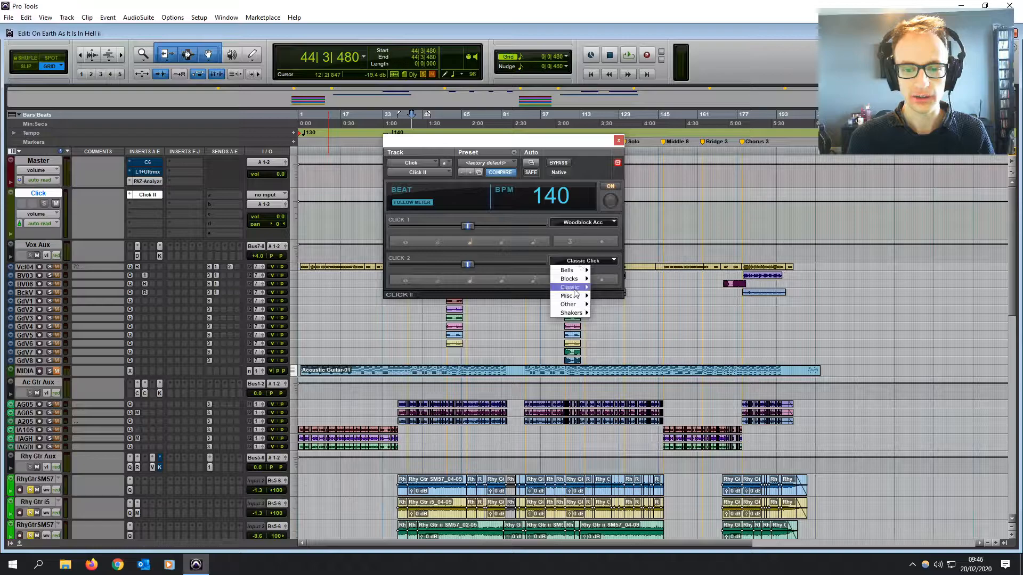
Step: Set Click 2 to Woodblock so both clicks use woodblock sounds, then close Click II
{"action": "left_click", "coordinate": [568, 303]}
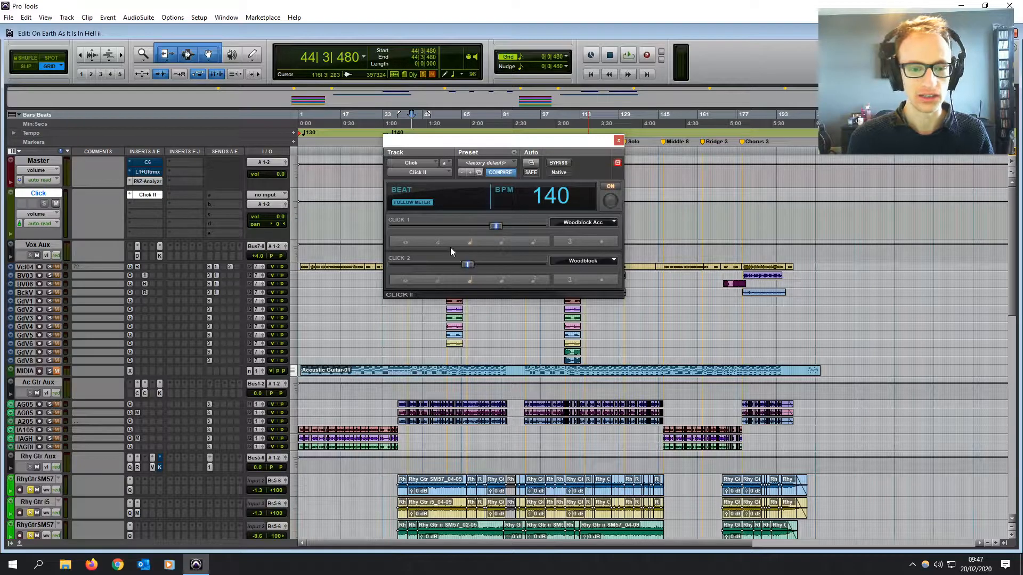
{"action": "mouse_move", "coordinate": [502, 247]}
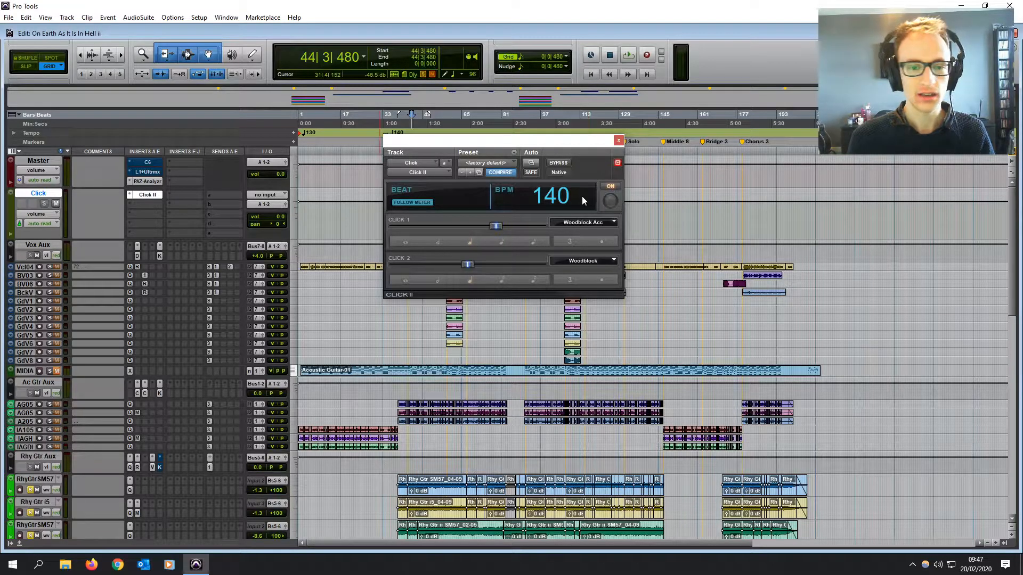
{"action": "left_click", "coordinate": [618, 141]}
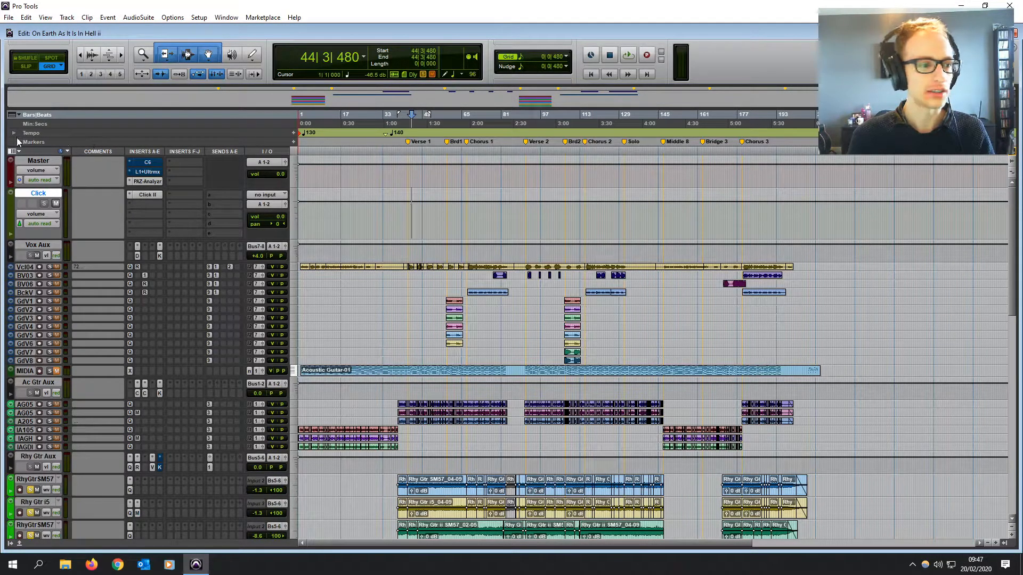
Step: Expand the Tempo ruler to review the session's tempo graph, then collapse it
{"action": "left_click", "coordinate": [14, 134]}
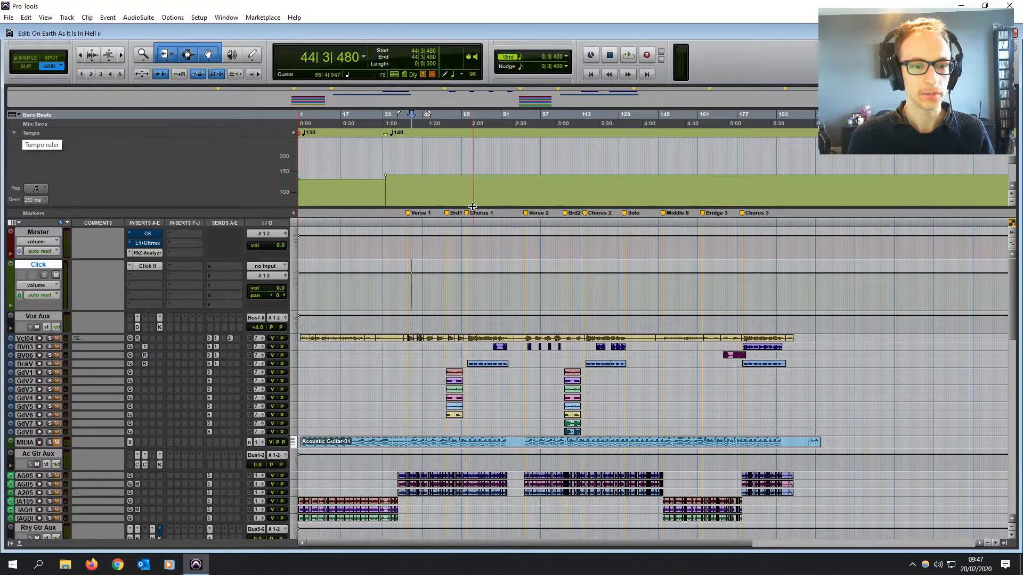
{"action": "left_click", "coordinate": [251, 54]}
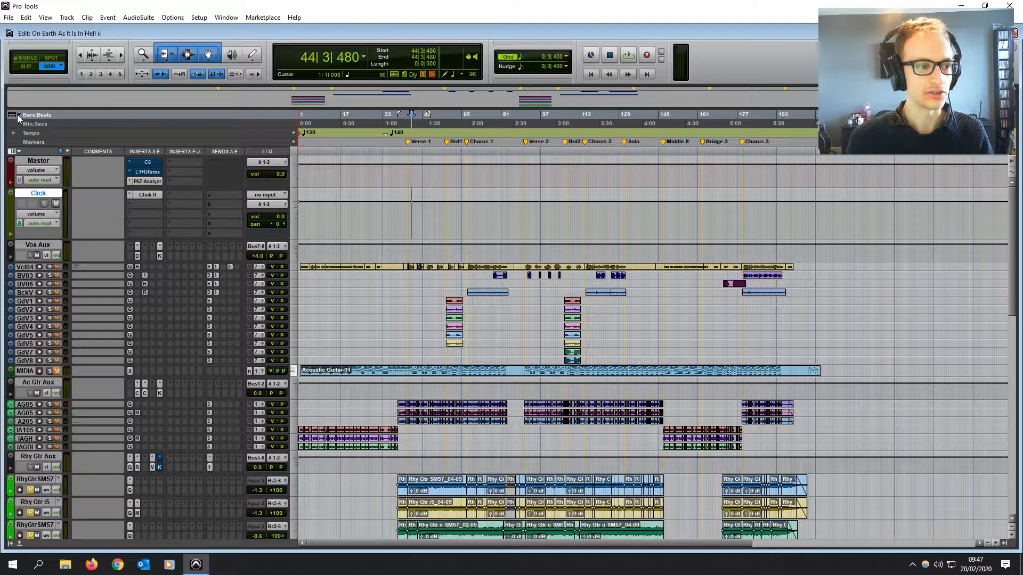
{"action": "left_click", "coordinate": [18, 116]}
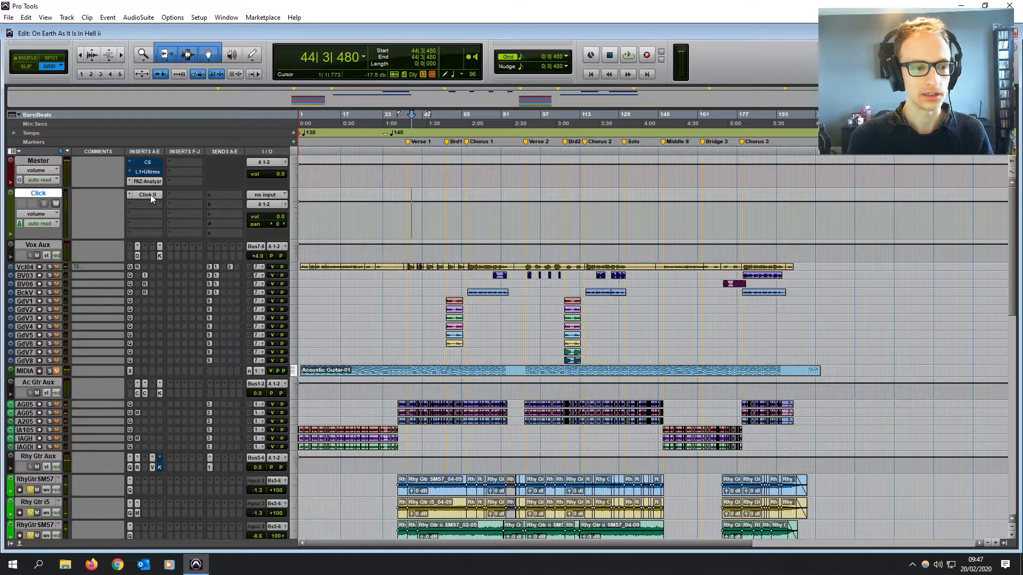
Step: Review the Click II plugin settings once more and close its window
{"action": "left_click", "coordinate": [147, 194]}
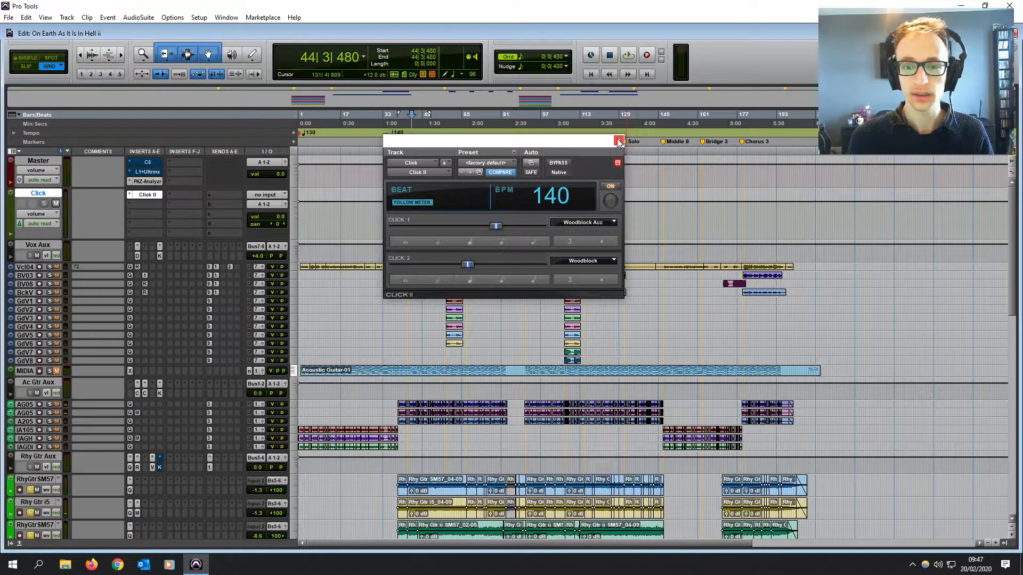
{"action": "left_click", "coordinate": [617, 143]}
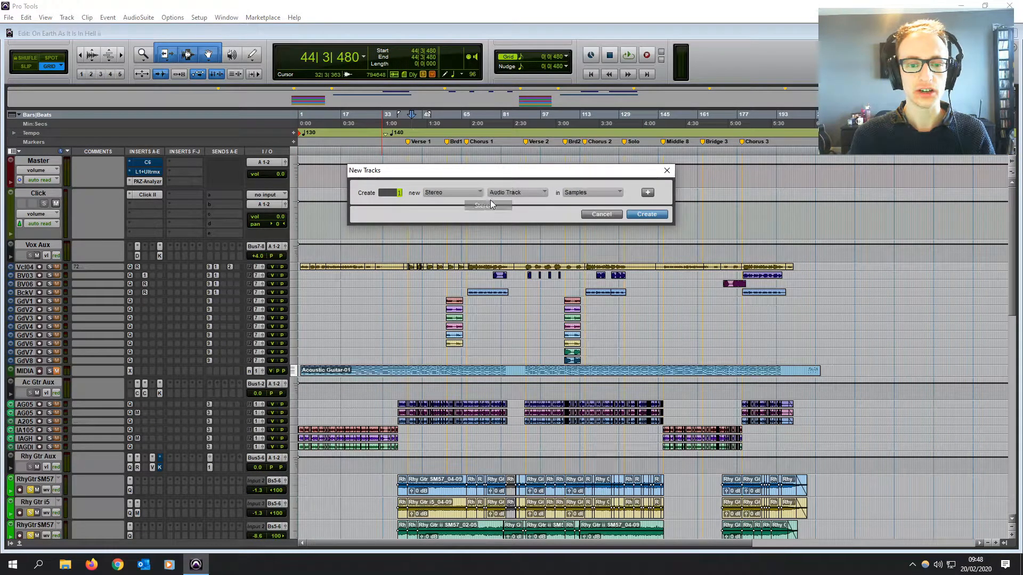
Step: Make the new track a stereo Instrument Track on a Ticks timebase and create it
{"action": "left_click", "coordinate": [516, 191]}
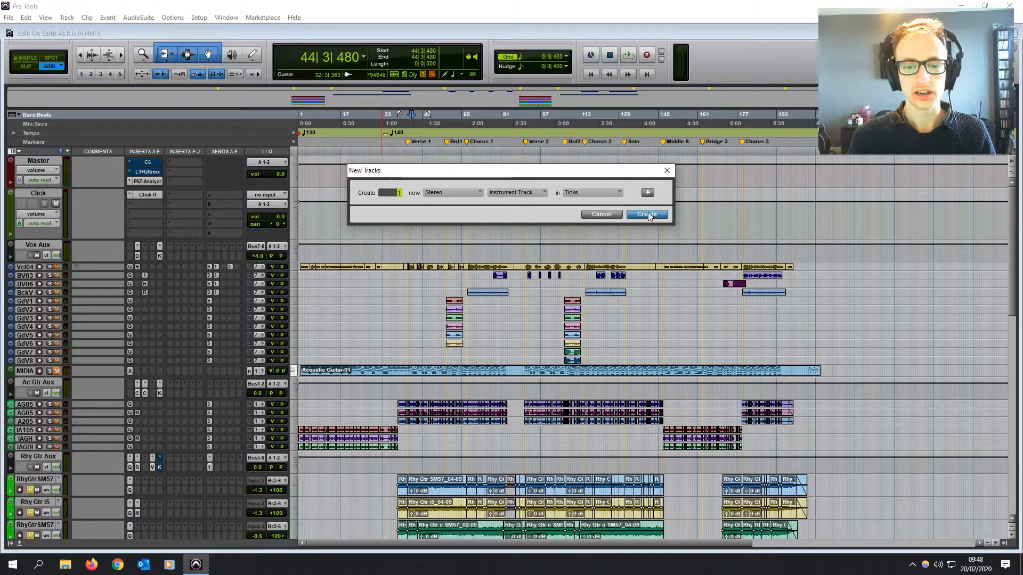
{"action": "left_click", "coordinate": [645, 214]}
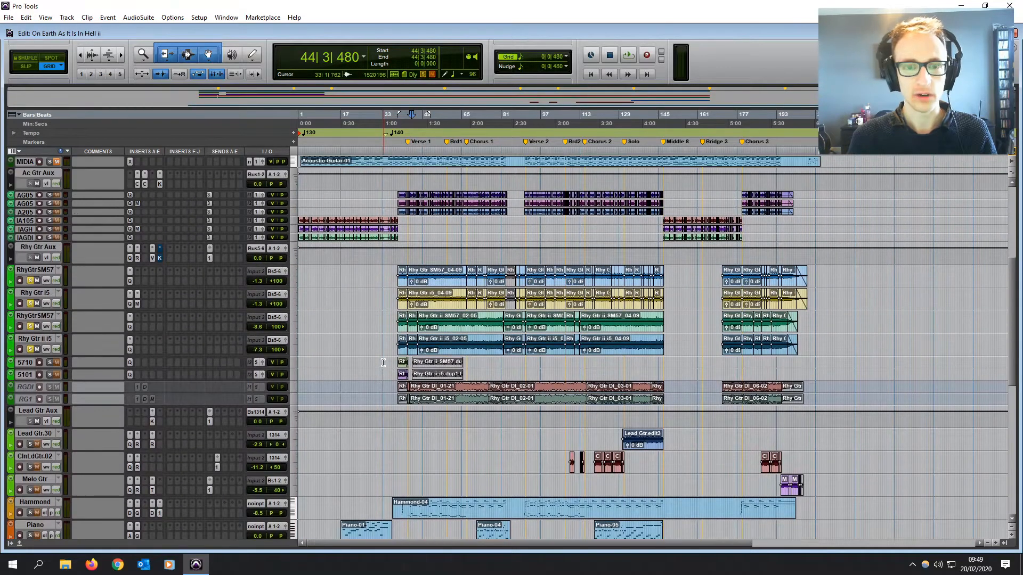
{"action": "scroll", "scroll_direction": "up", "scroll_amount": 3}
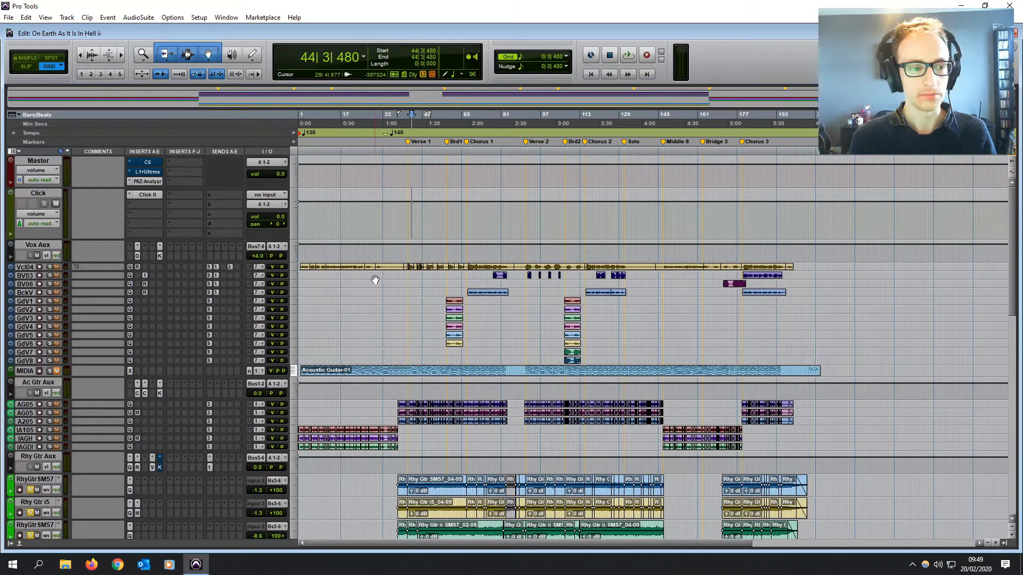